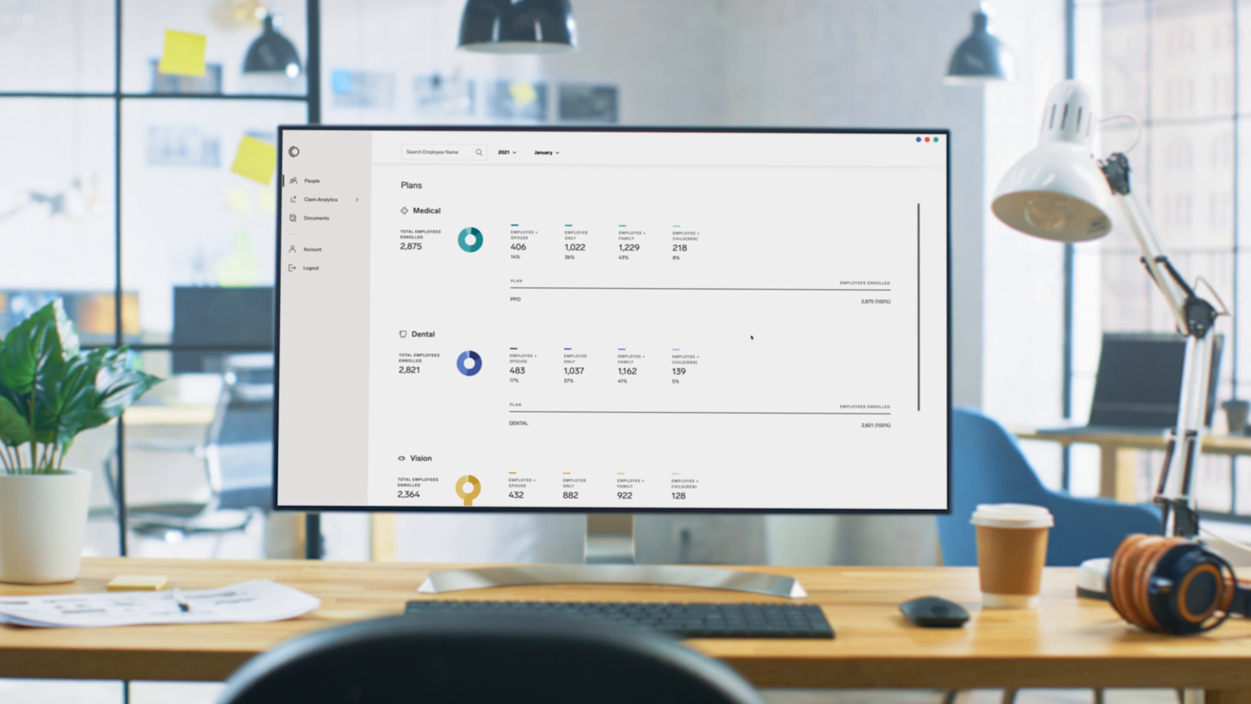
Show the Medical Overview in Claim Analytics with total spend and top clinical categories by PMPM
click(321, 198)
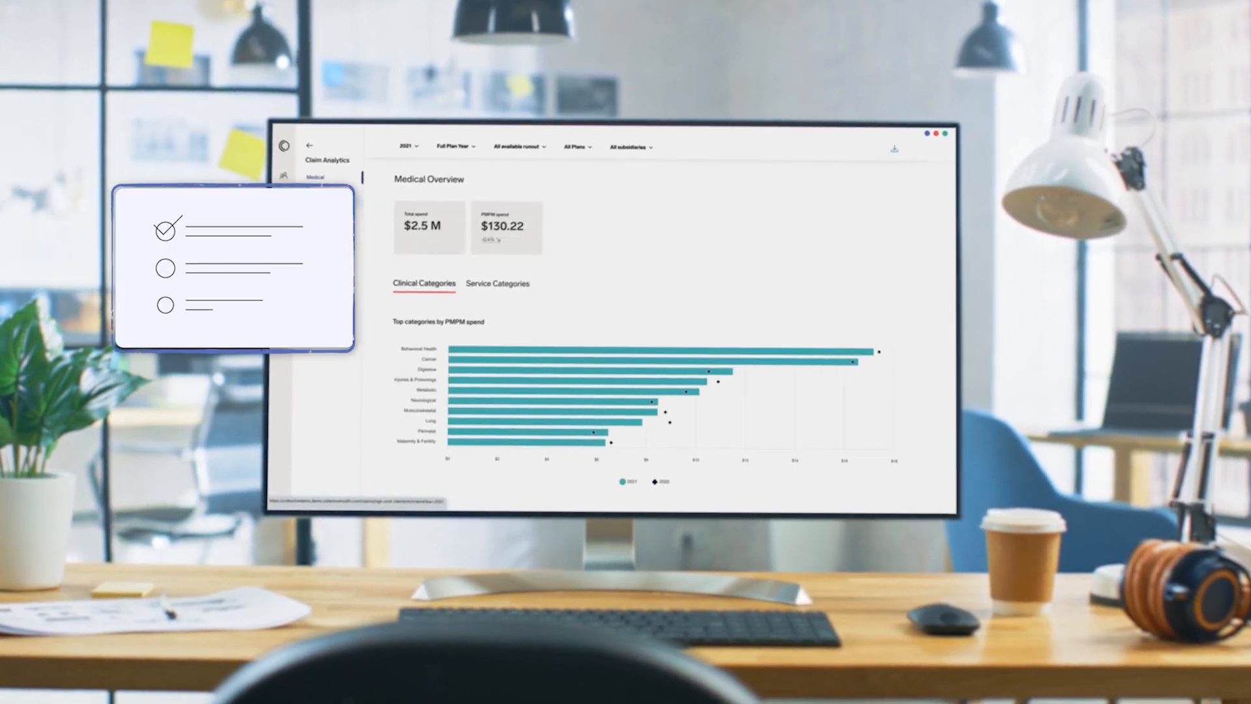
Drill from Service Categories into Professional to show its top services by PMPM spend
click(495, 283)
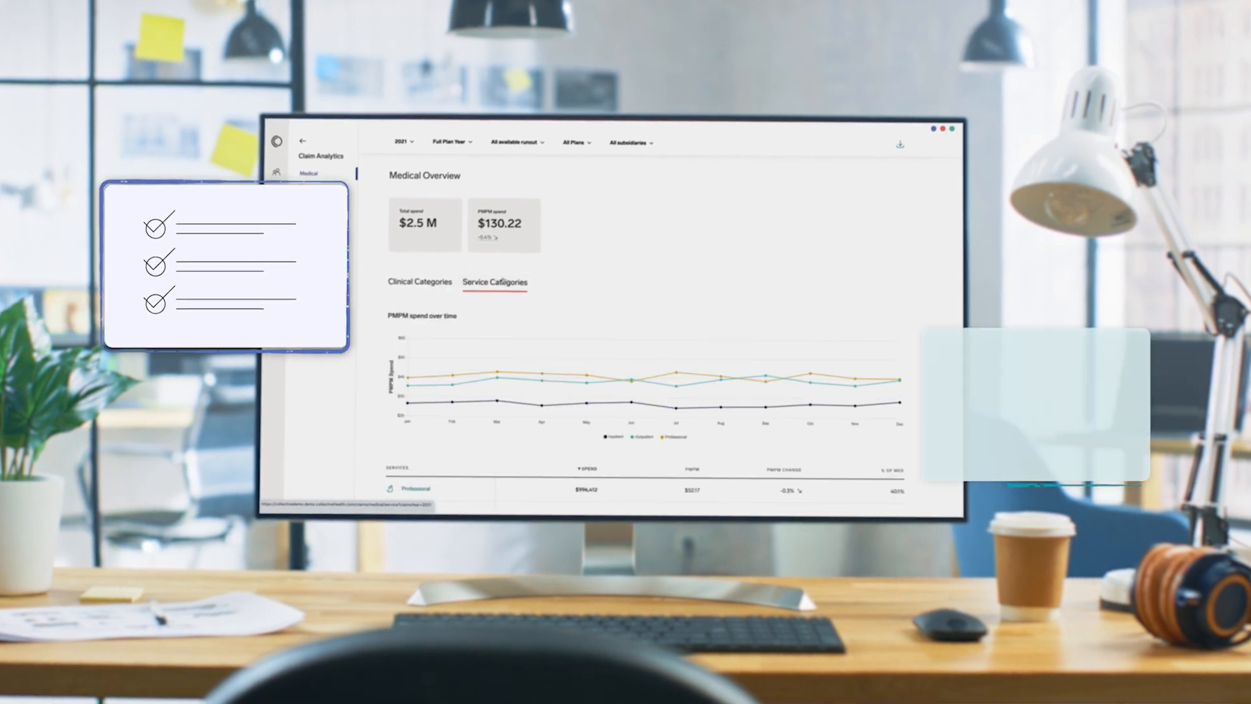
scroll(down, 3)
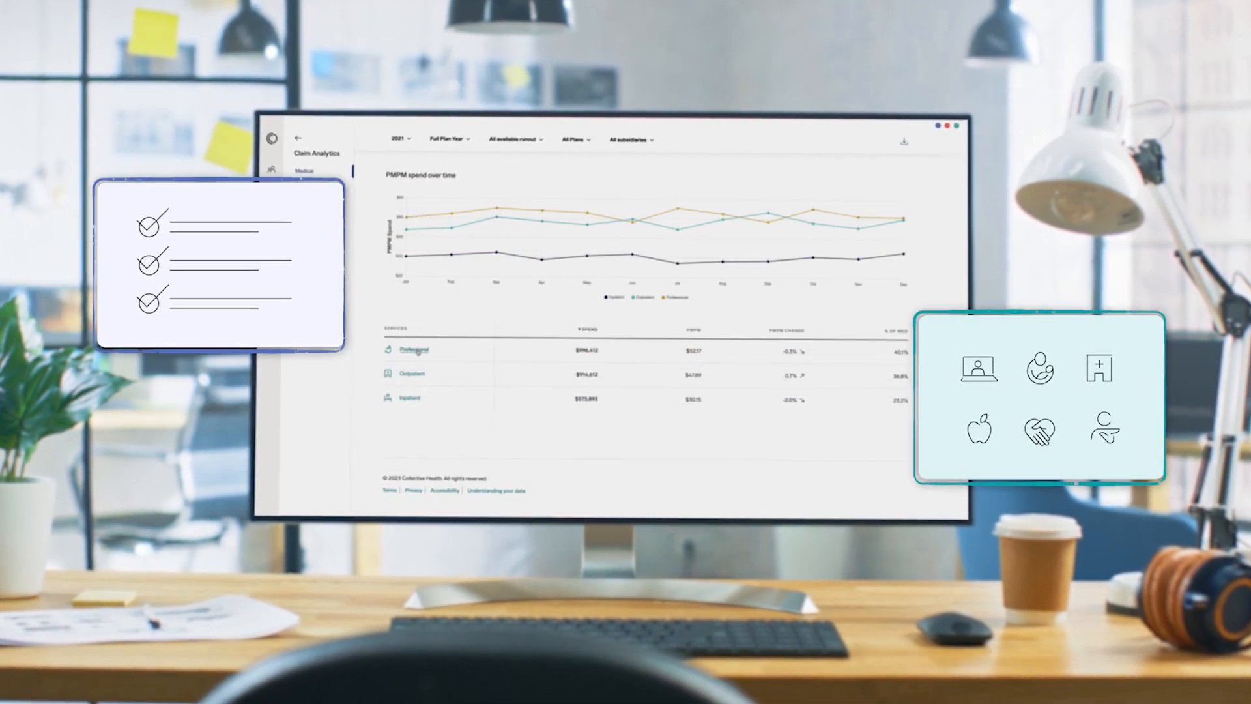
click(413, 350)
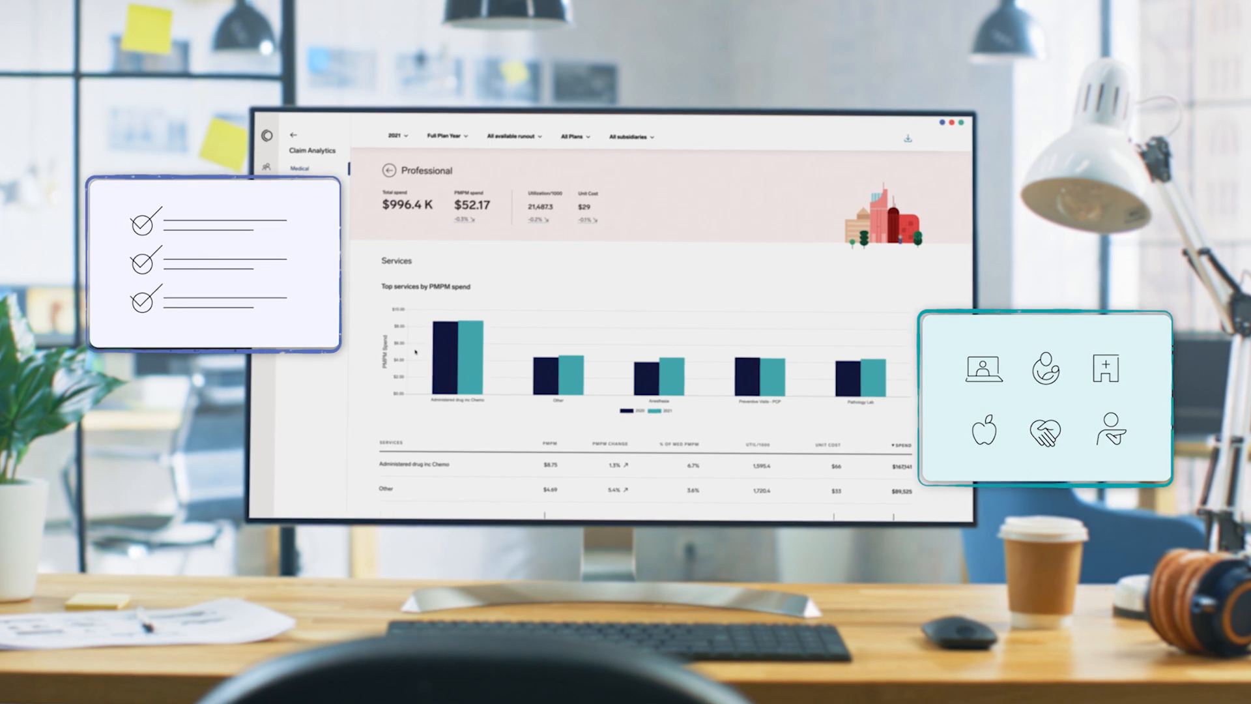
scroll(down, 3)
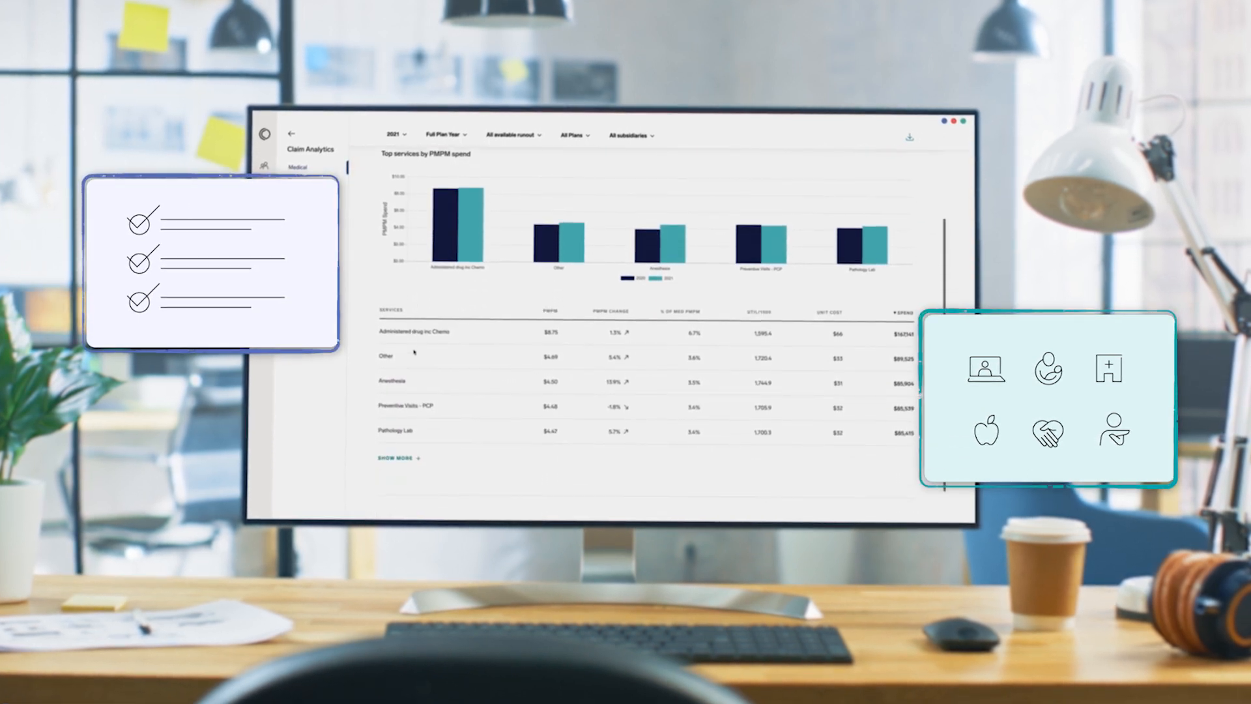